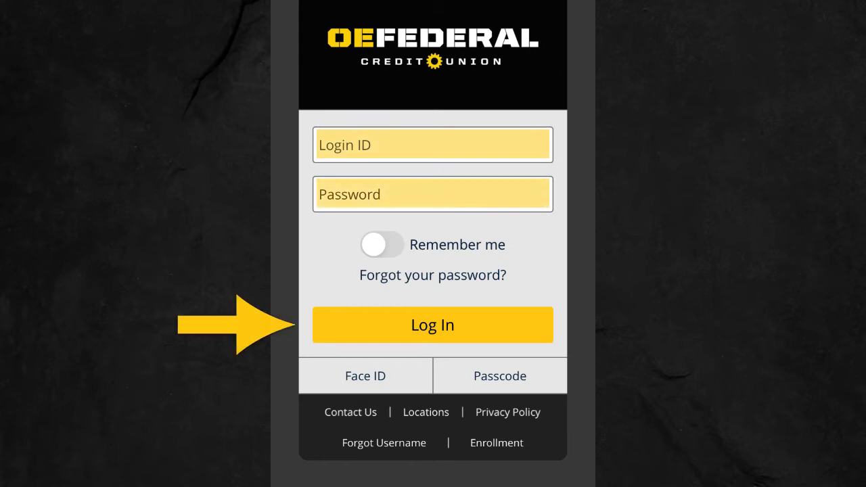
- Sign in to the online banking account from the login screen
left_click(433, 325)
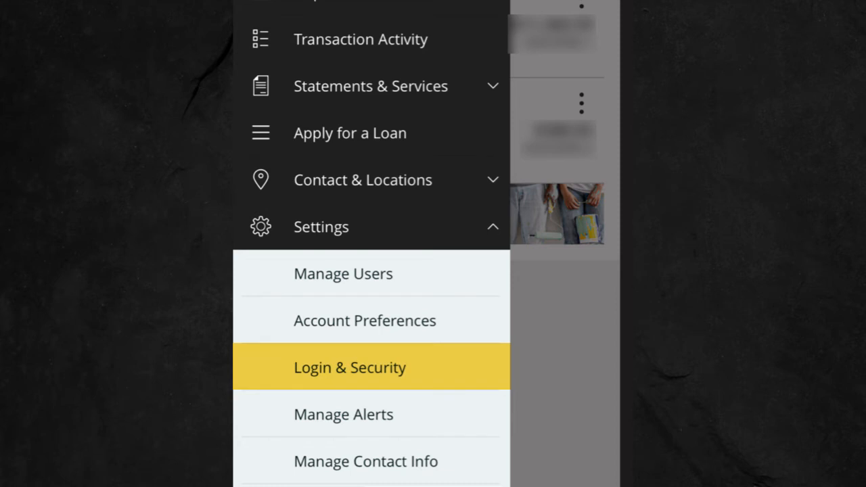
- In Login & Security settings, switch Passcode on and begin creating a new passcode
left_click(350, 367)
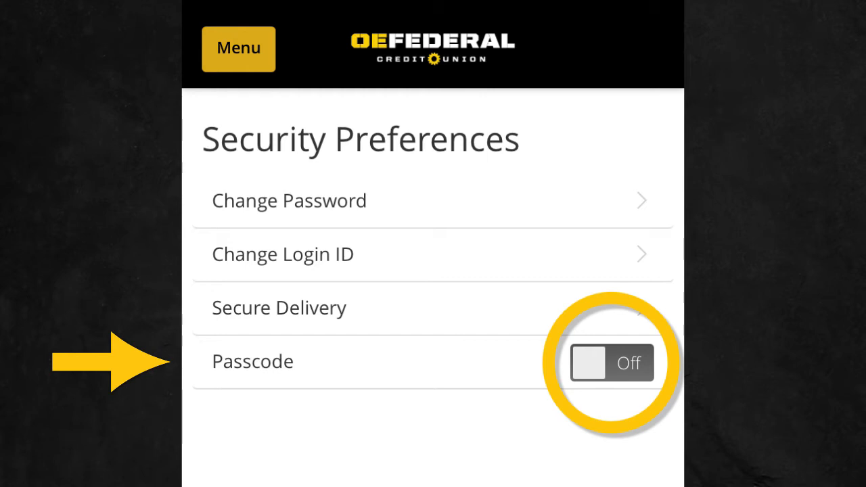
left_click(609, 362)
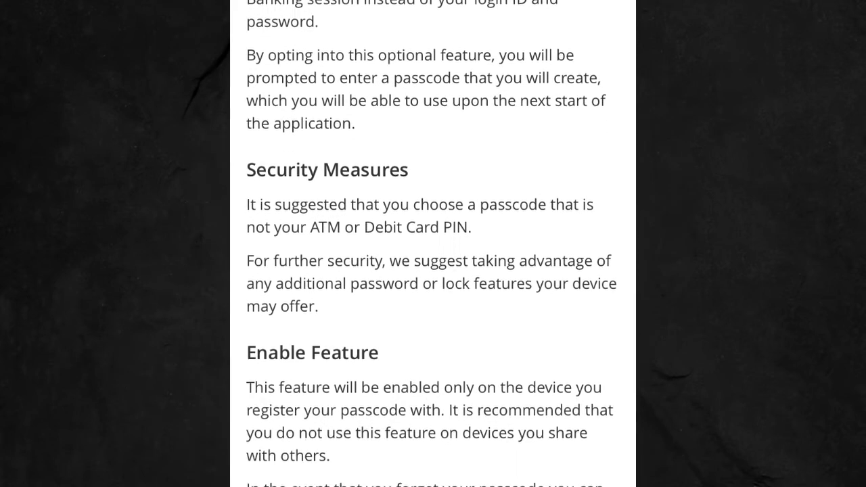
scroll("down", 3)
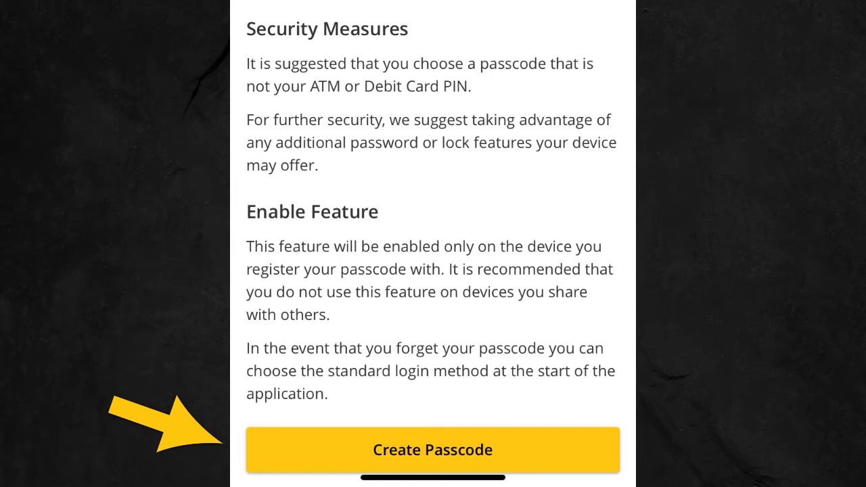
left_click(432, 450)
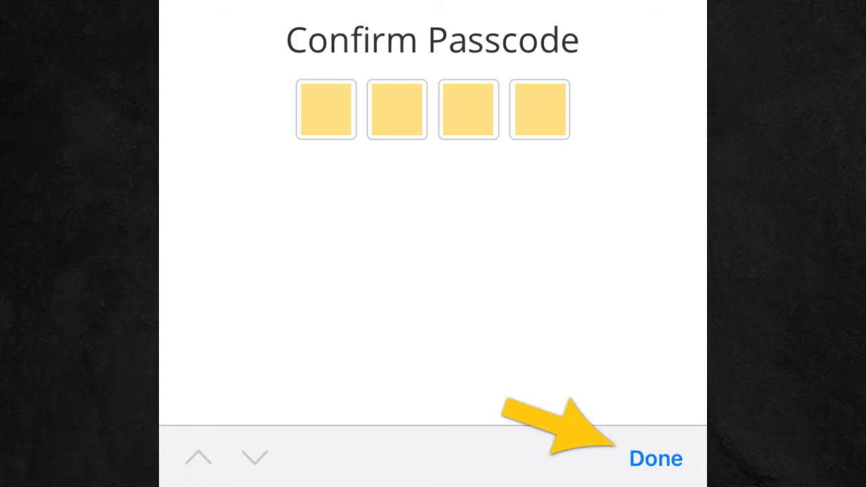
- Confirm and authorize the four-digit passcode, then sign out to reach the Enter Passcode screen
left_click(660, 457)
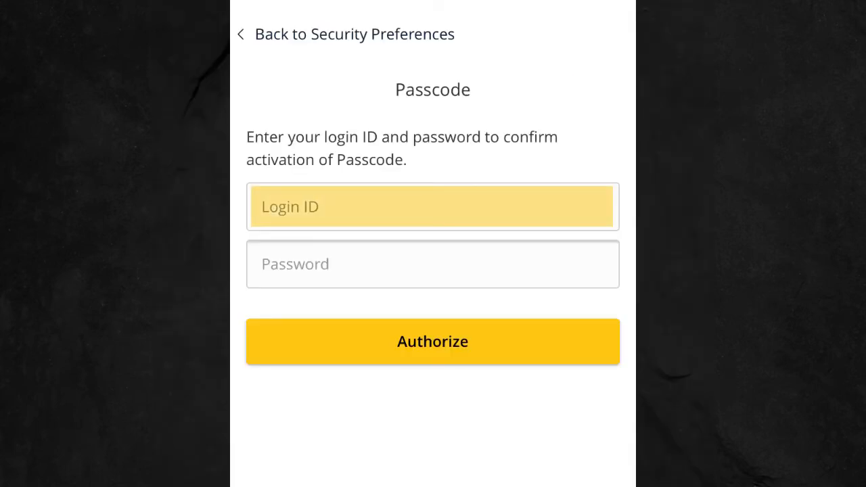
left_click(433, 264)
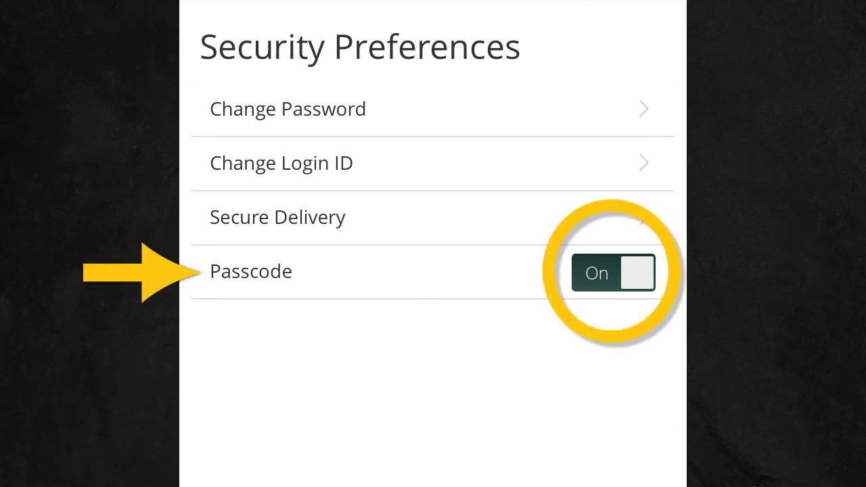
left_click(613, 273)
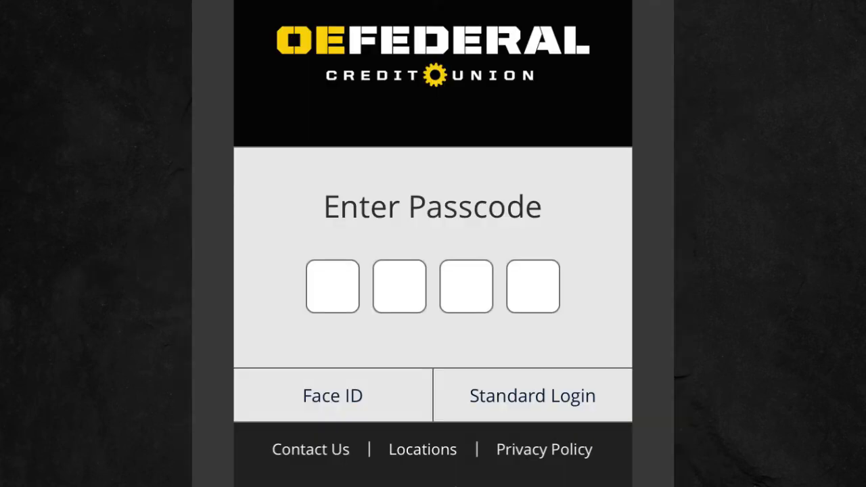